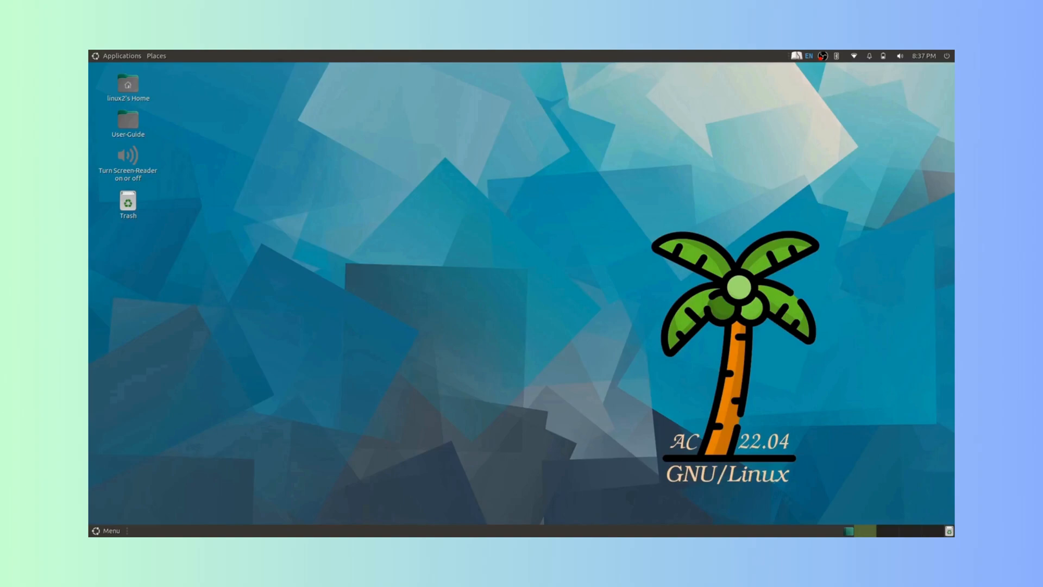
{"action": "key", "text": "alt+super+s"}
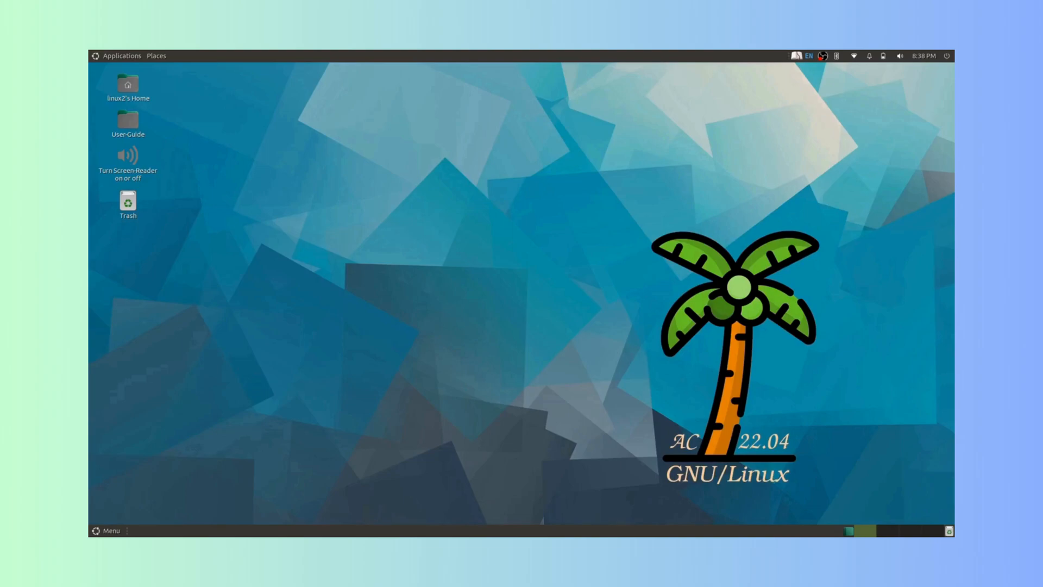
{"action": "key", "text": "Insert+s"}
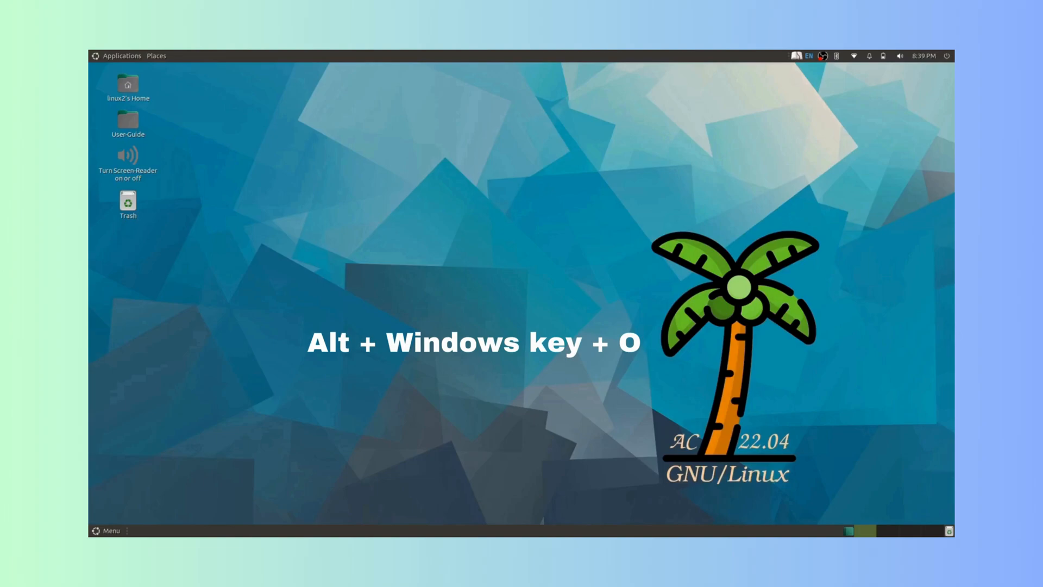
{"action": "key", "text": "alt+super+o"}
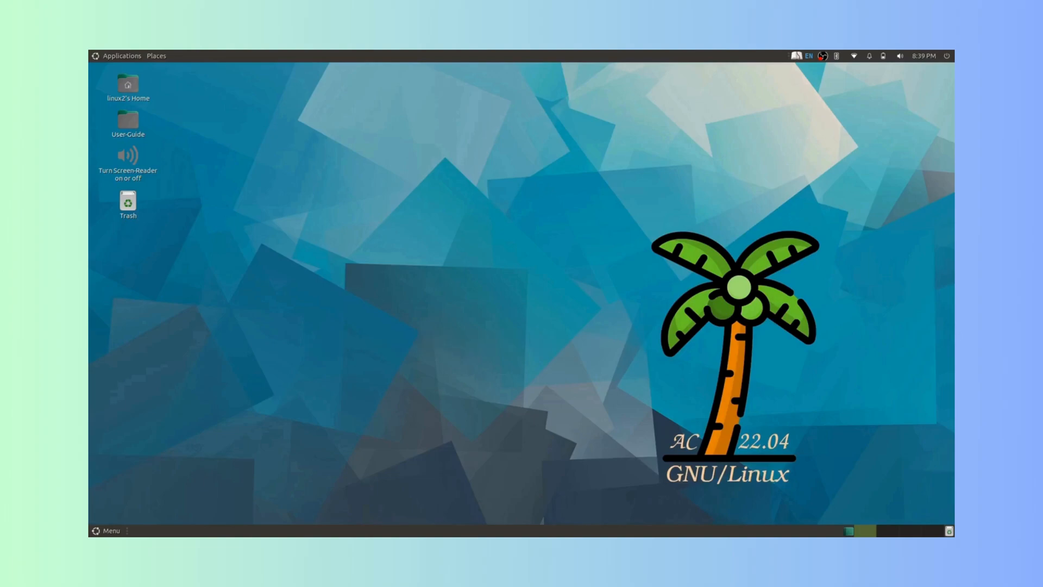